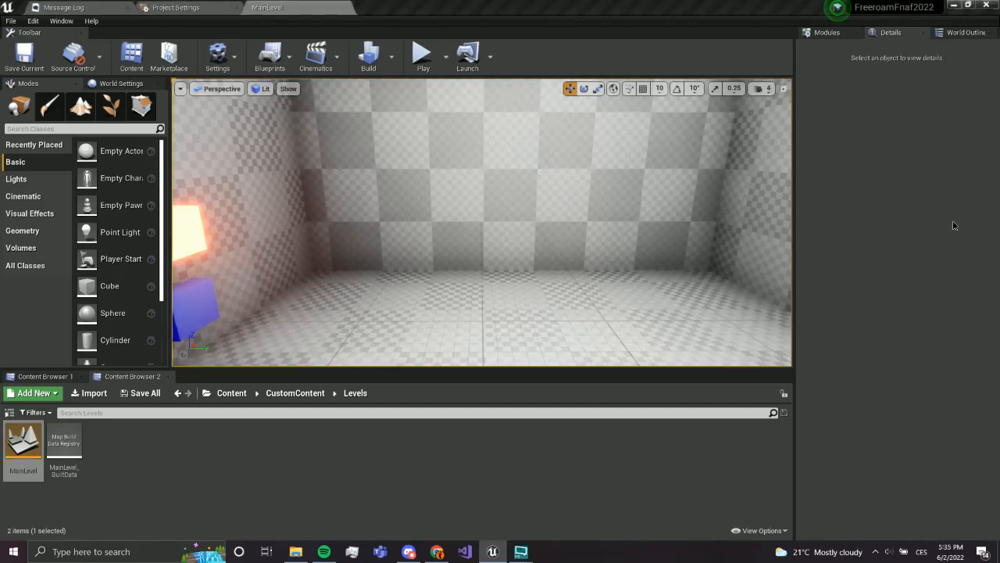
- Place the SM_TableRound table in the middle of the room and save all changes
left_click_drag(469, 235, 434, 260)
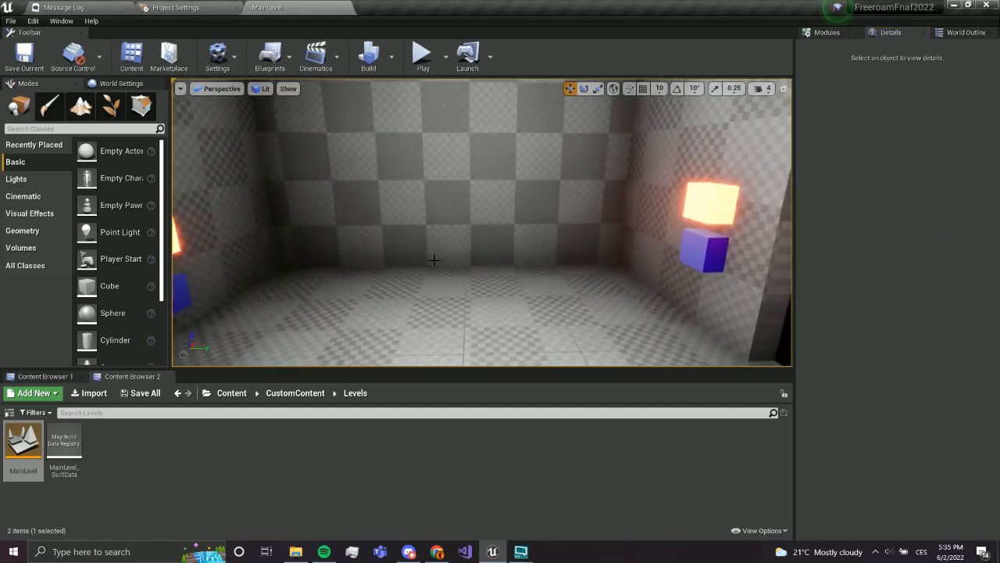
left_click(232, 393)
type("table")
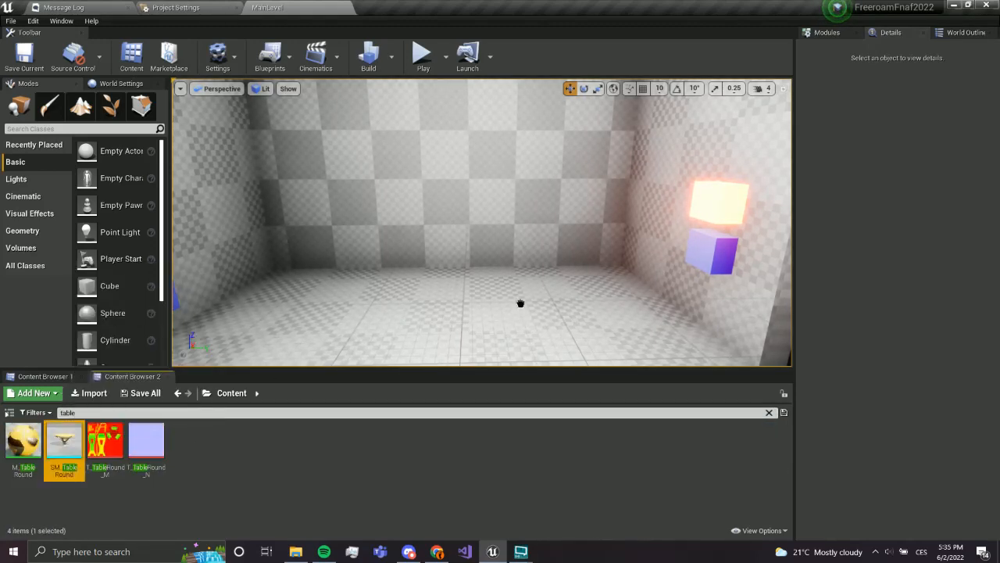
left_click_drag(64, 442, 449, 258)
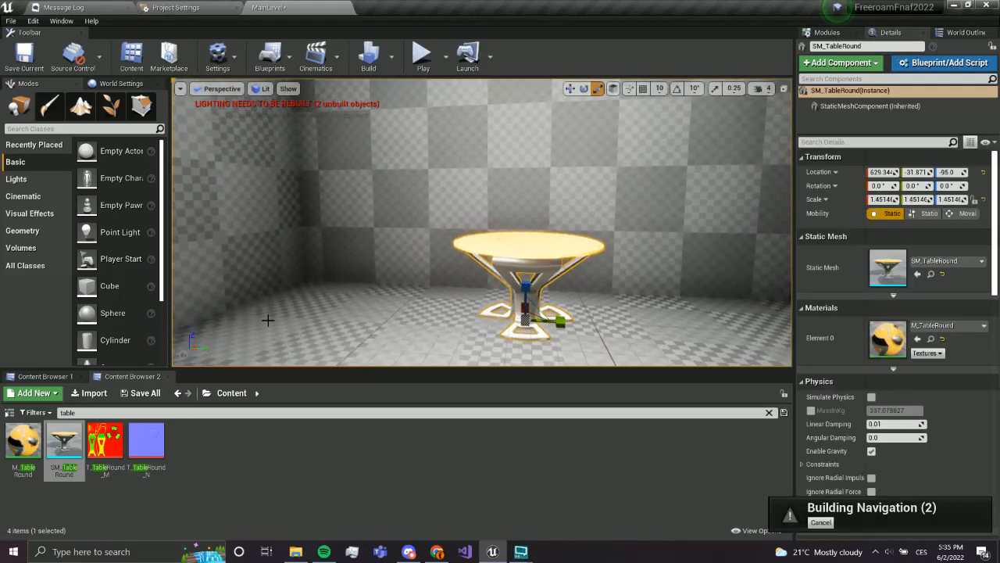
left_click(144, 393)
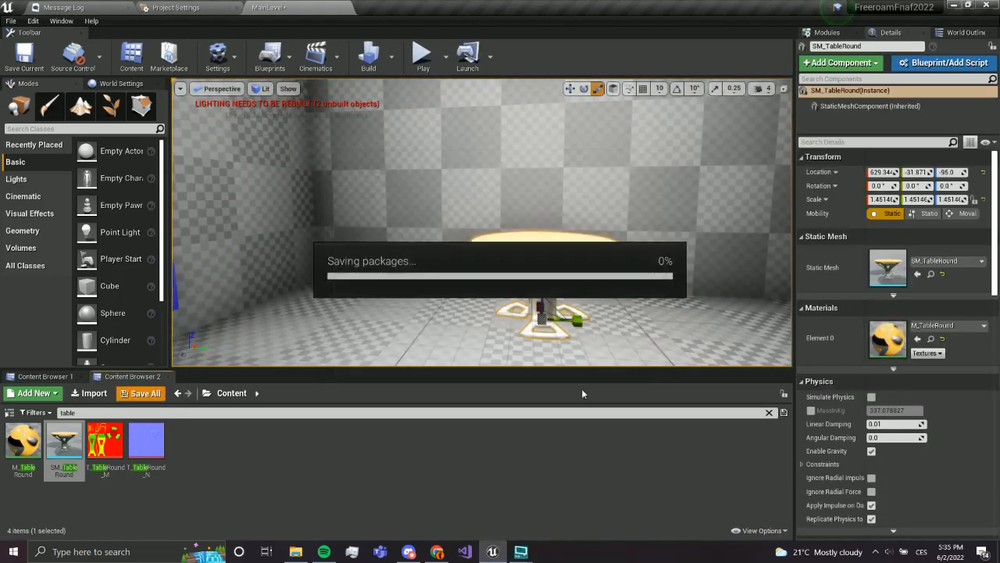
left_click(146, 393)
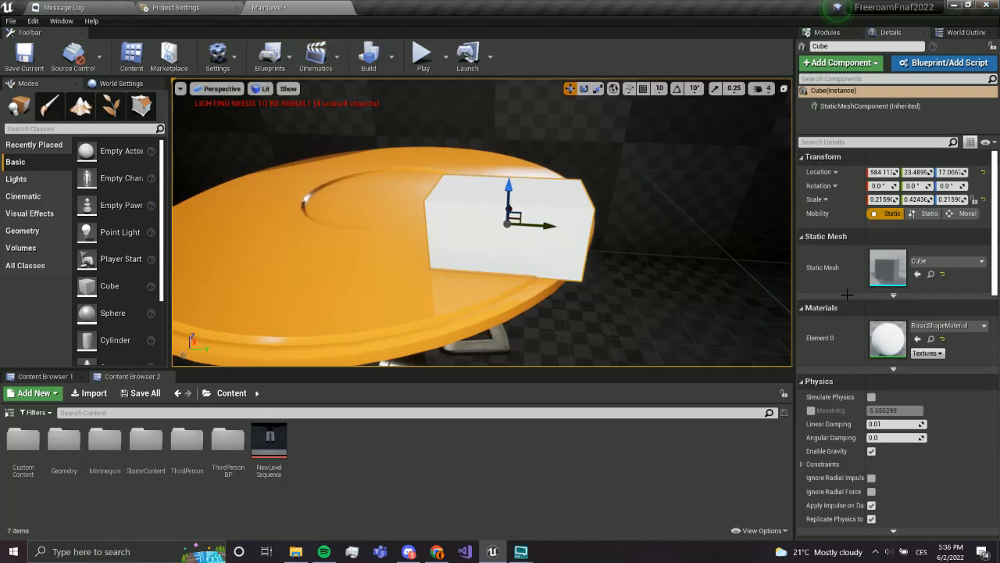
- Add a Text Render actor, set its Yaw to 180 and position it against the cube
type("text")
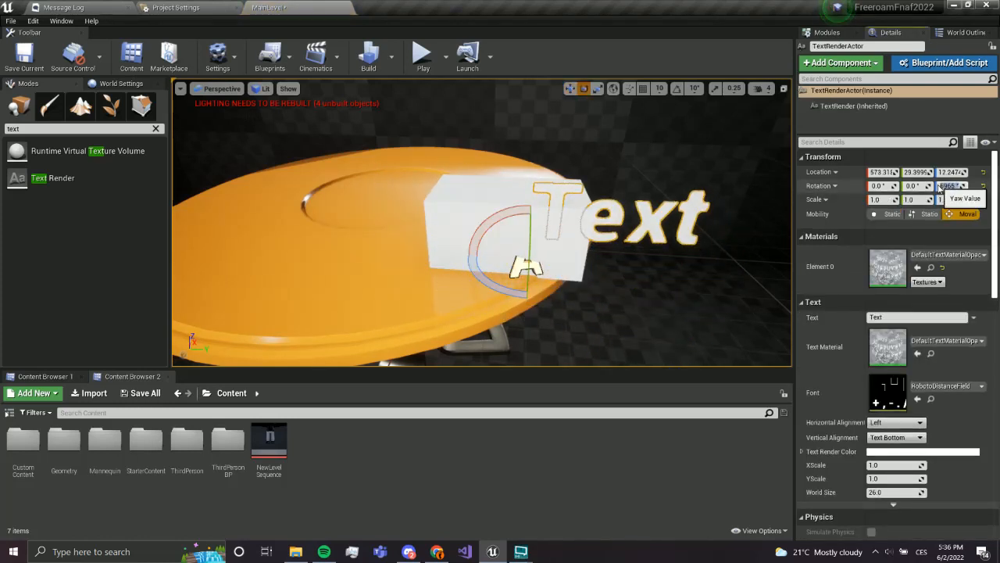
type("180.0 °")
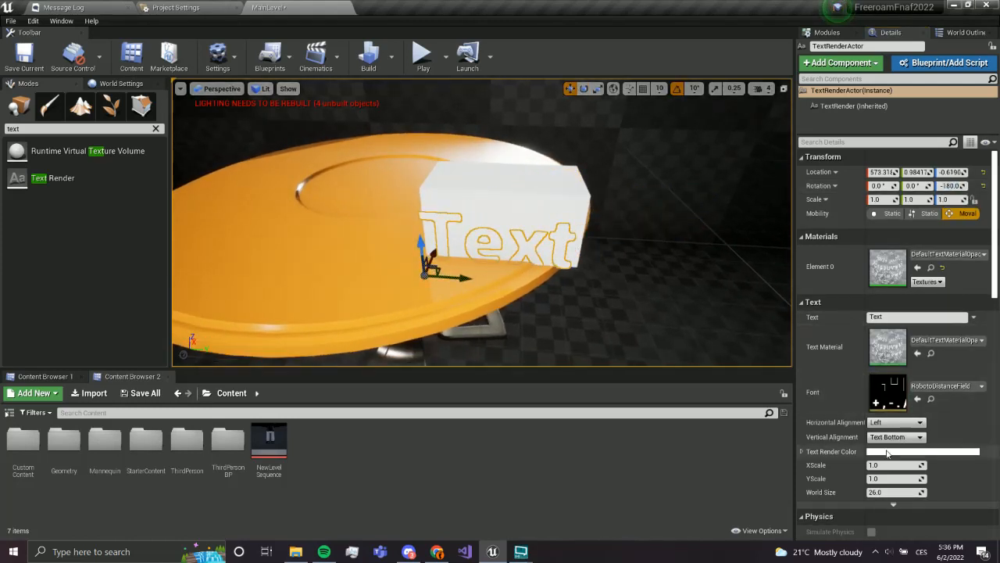
left_click(923, 452)
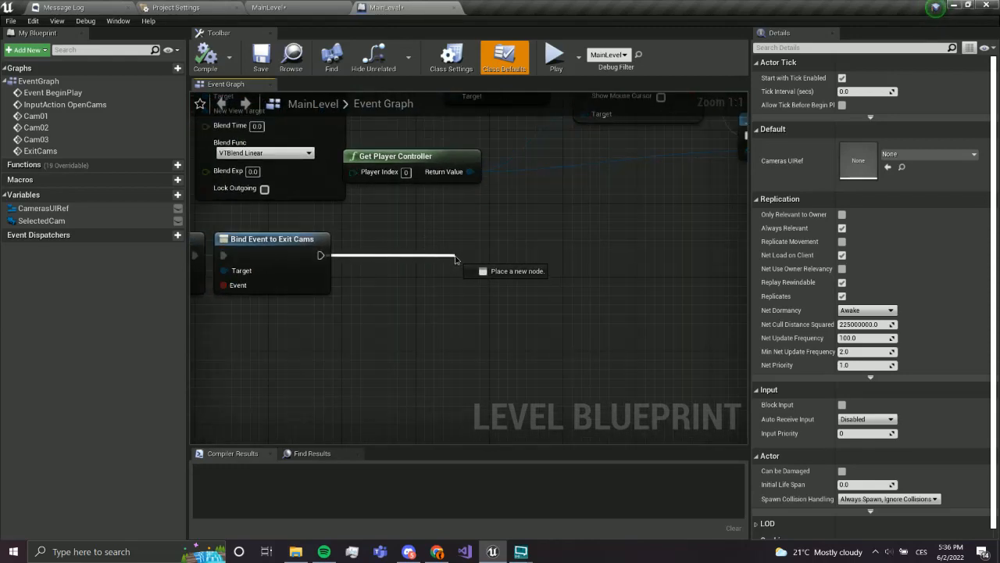
- Add a Delay node of 5.0 seconds after the Exit Cams bind event
type("delay")
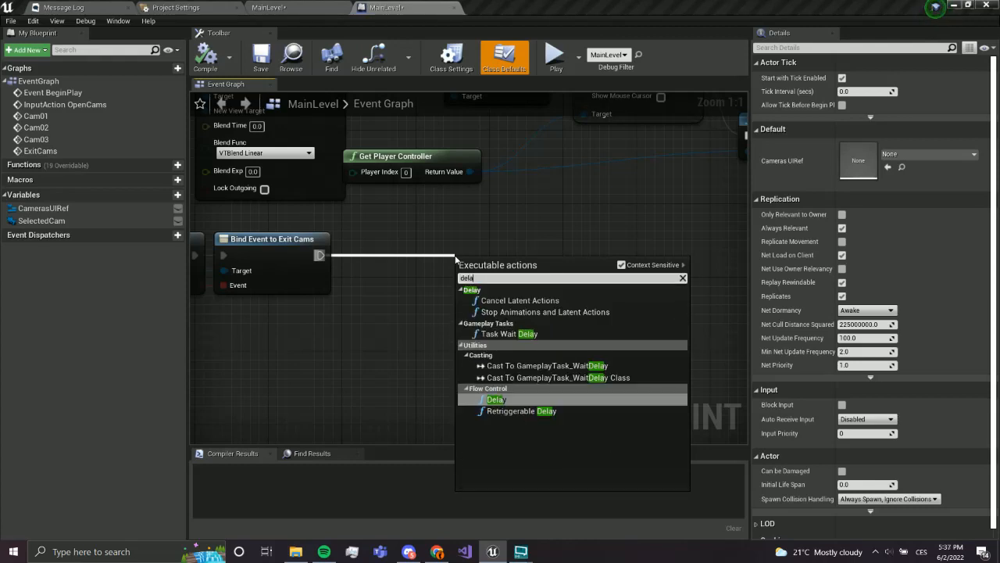
left_click(495, 398)
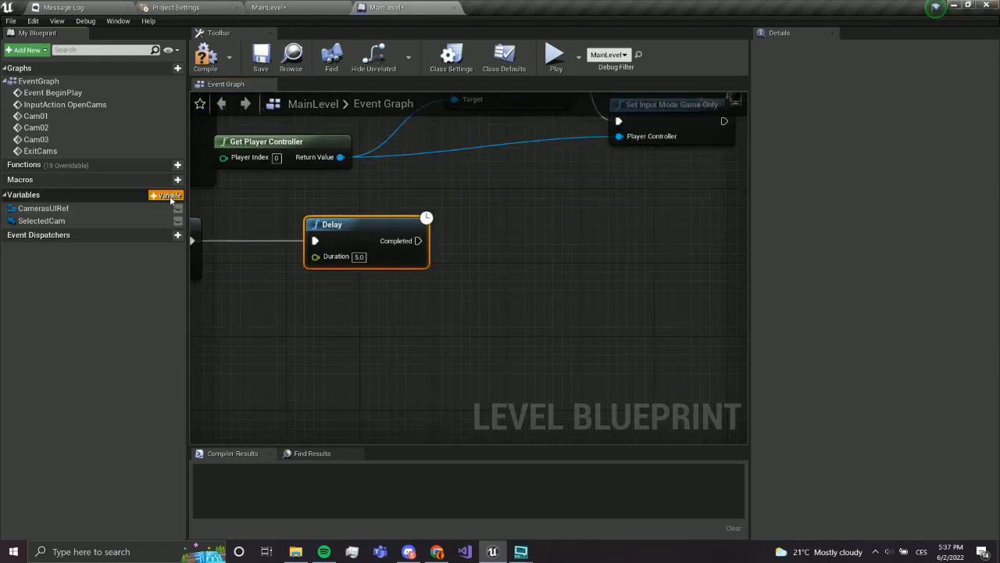
- Create an Integer variable named Time and save the Level Blueprint
left_click(165, 195)
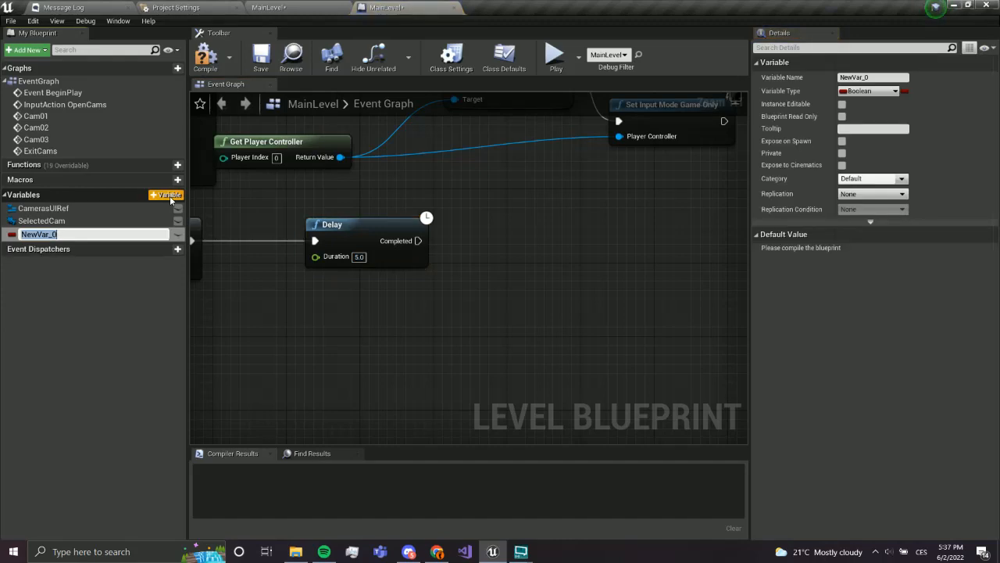
type("Time")
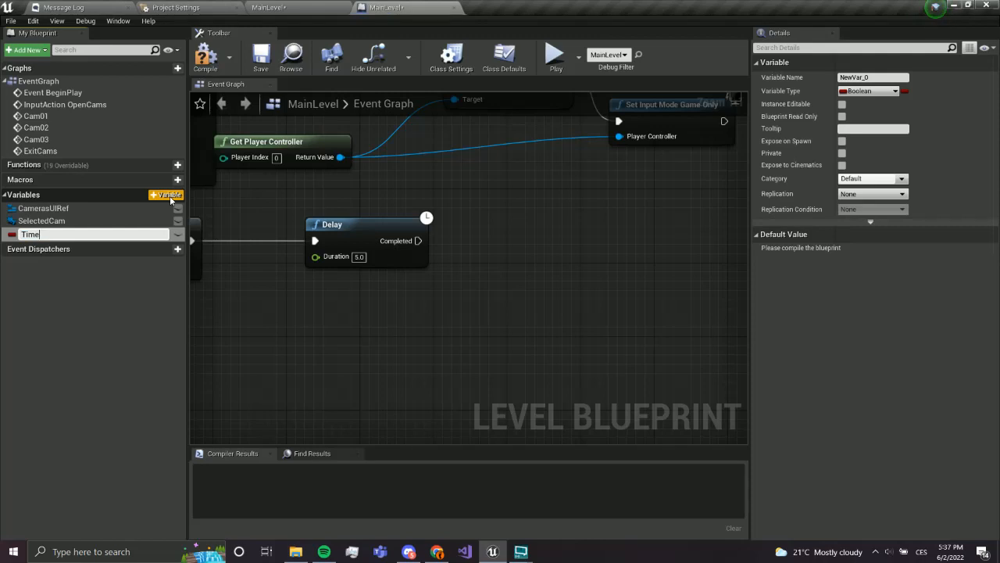
left_click(868, 90)
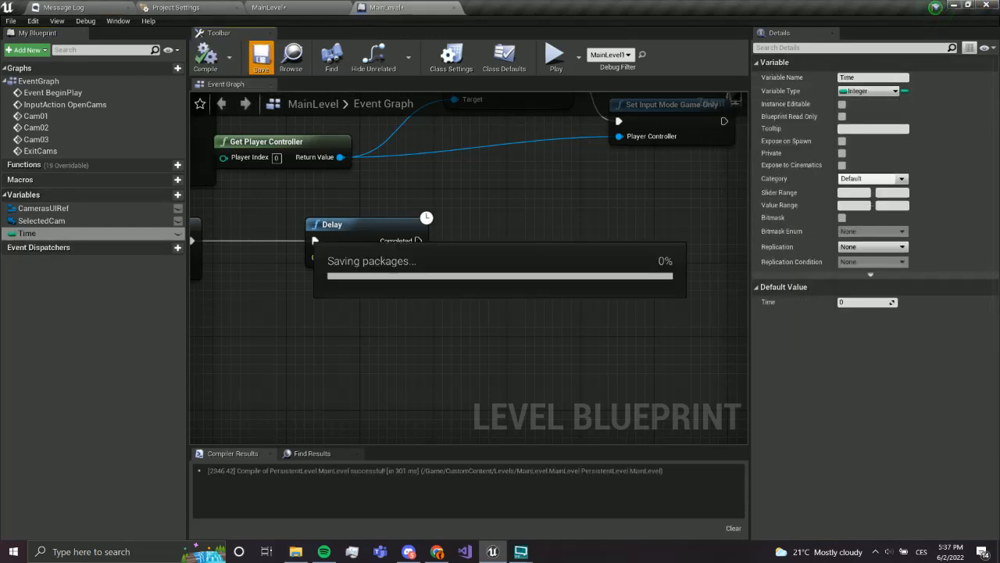
left_click(260, 55)
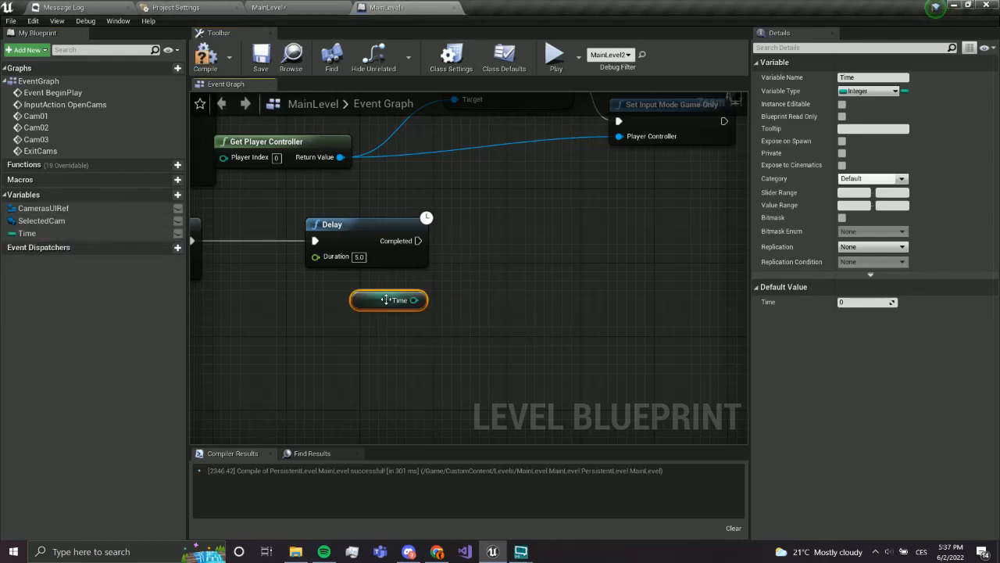
- Add Increment Int for Time, a Time == 12 Branch resetting Time to 1, then save and compile
left_click_drag(415, 300, 465, 264)
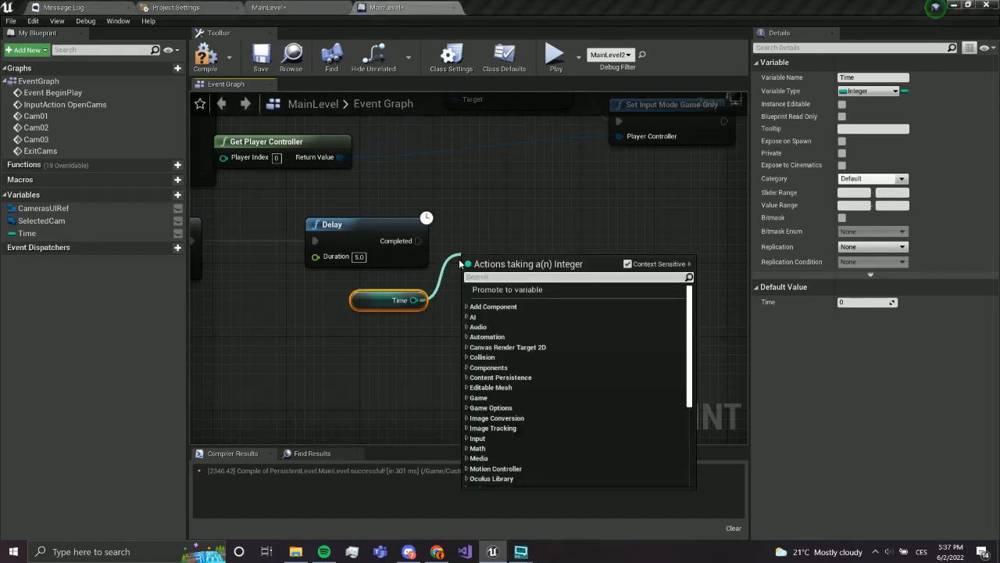
type("++")
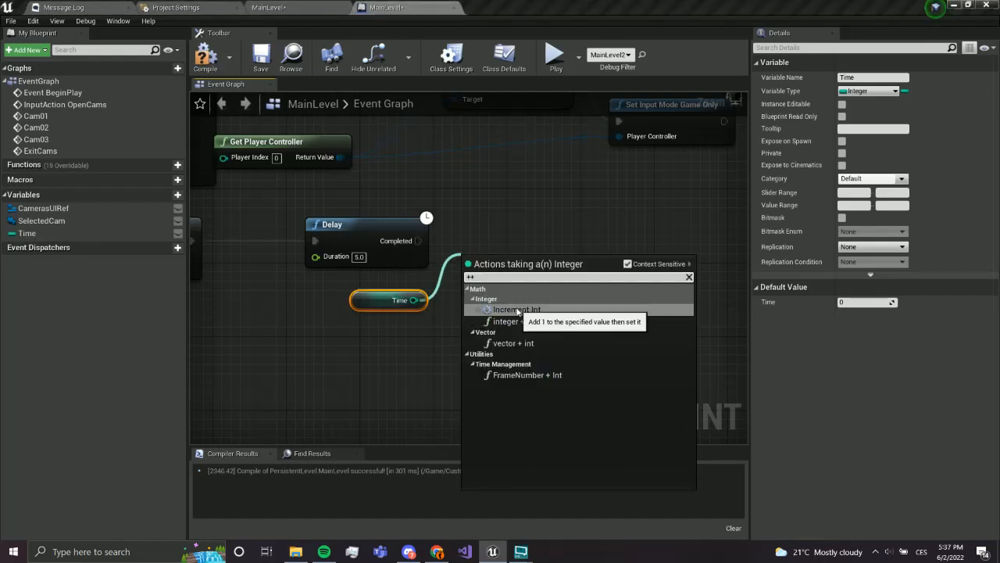
left_click(517, 310)
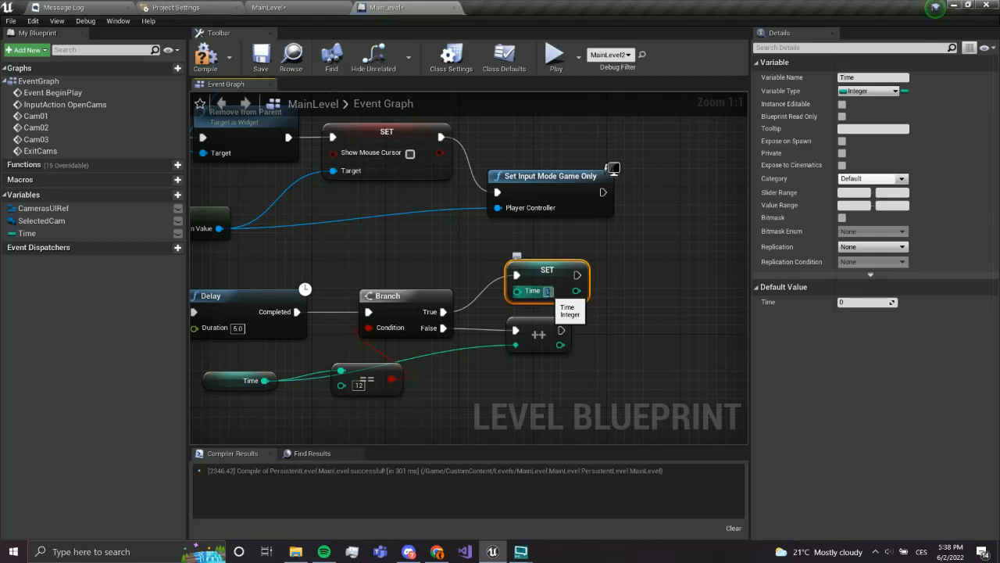
left_click(261, 57)
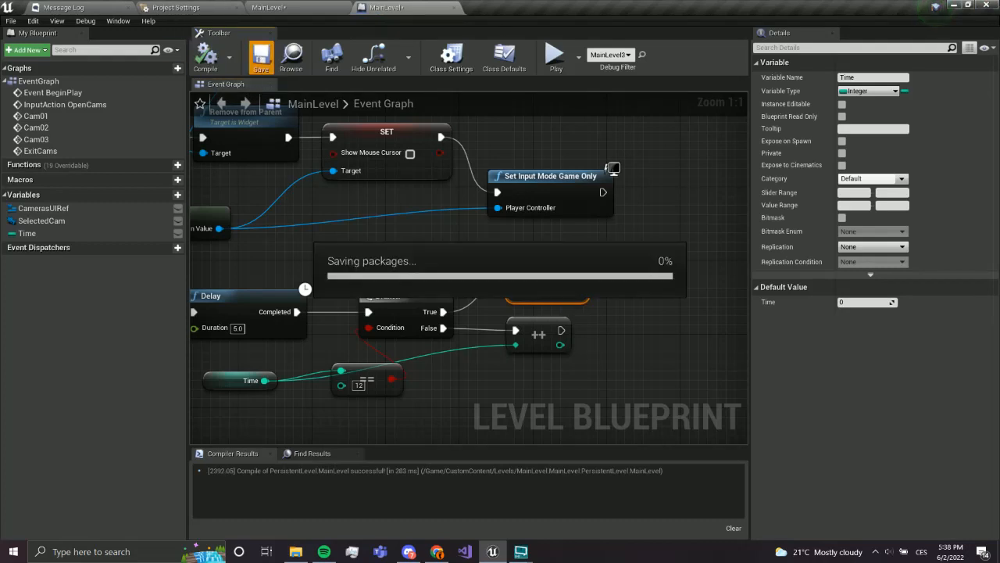
left_click(261, 56)
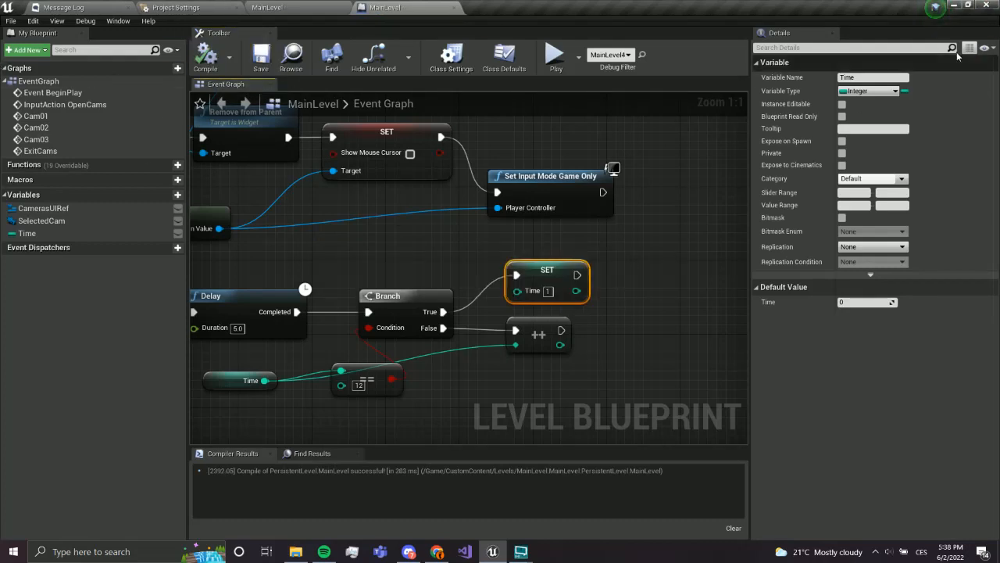
left_click(206, 55)
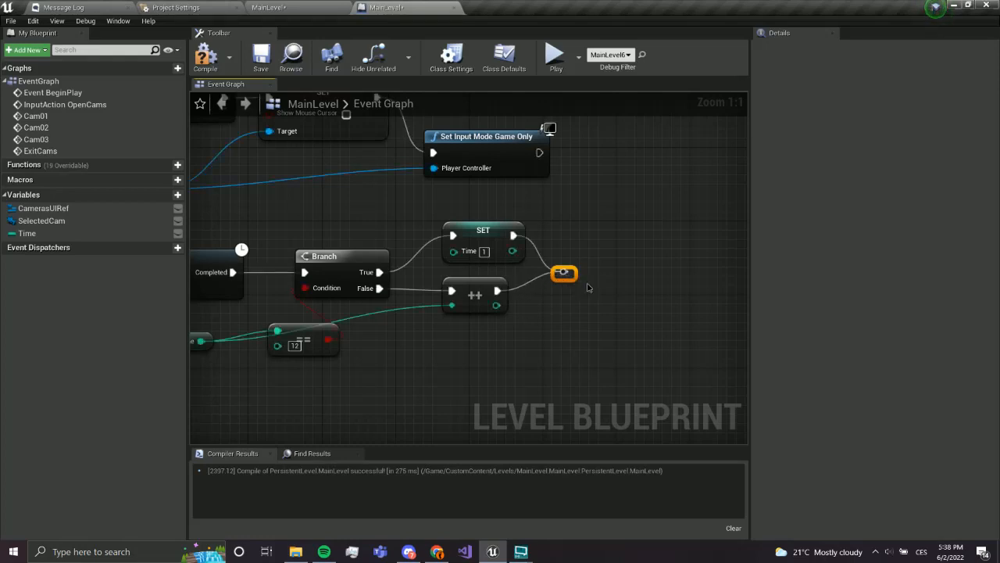
- Add a Branch after the merged paths, Open Level on True, and route False toward the Delay
left_click_drag(564, 273, 559, 290)
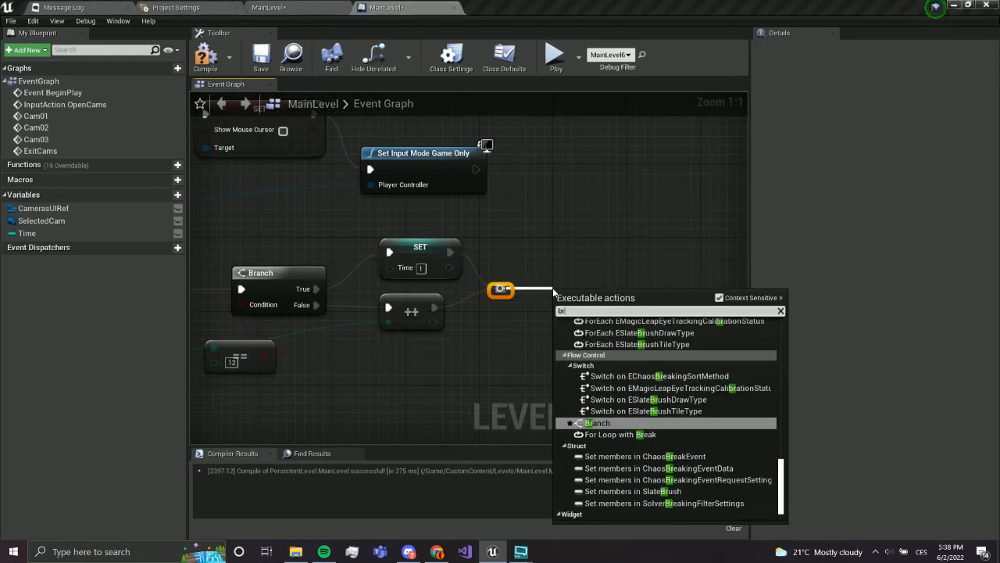
left_click(597, 422)
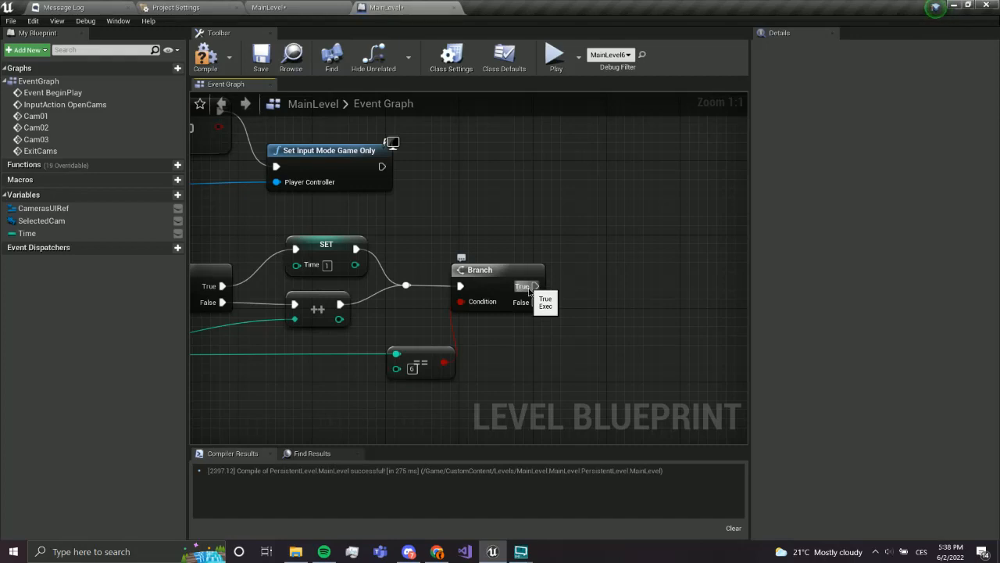
left_click_drag(535, 286, 590, 207)
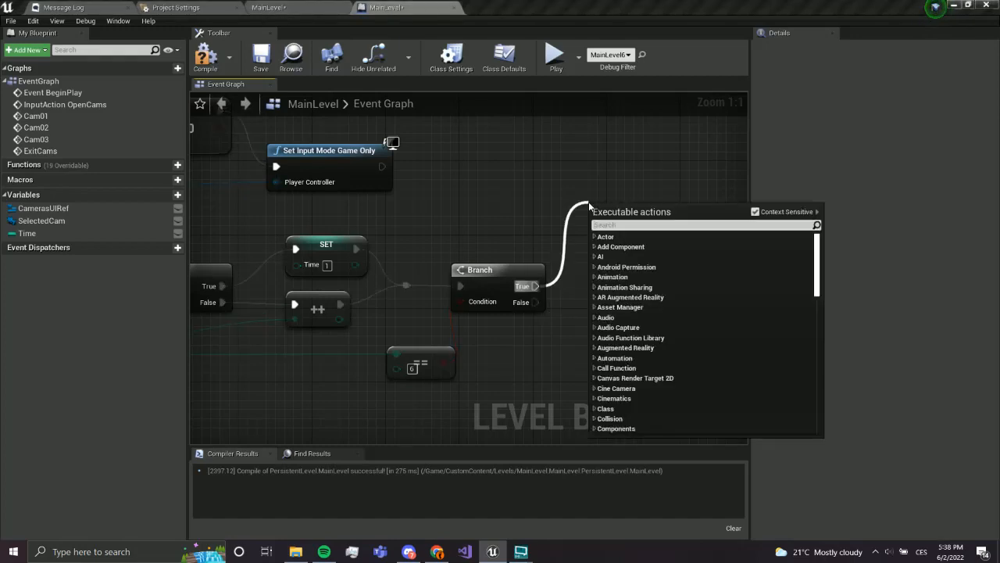
left_click(625, 206)
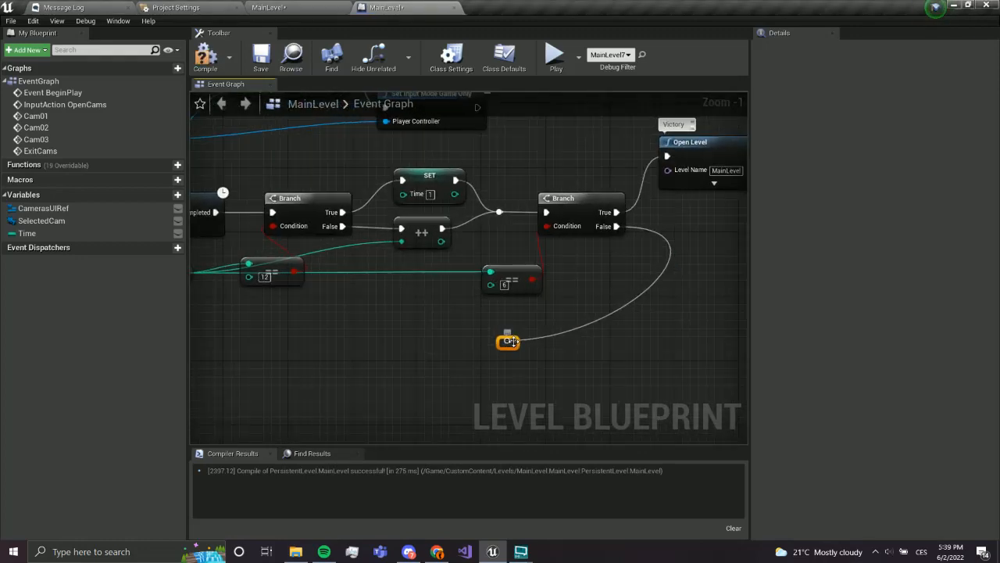
left_click_drag(508, 341, 523, 310)
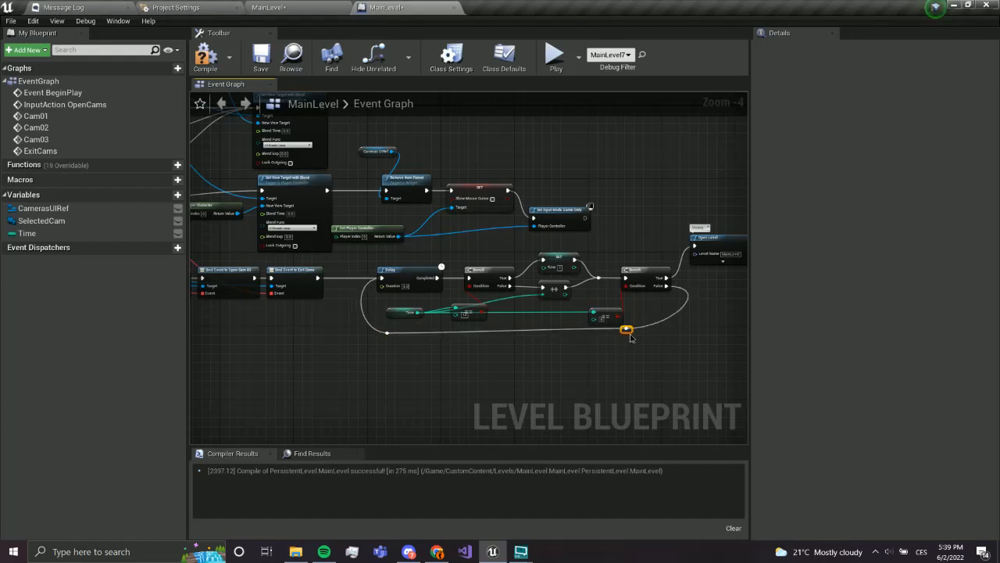
- Connect the loop back into the Delay input, finish the Time wiring and save
left_click_drag(627, 328, 626, 333)
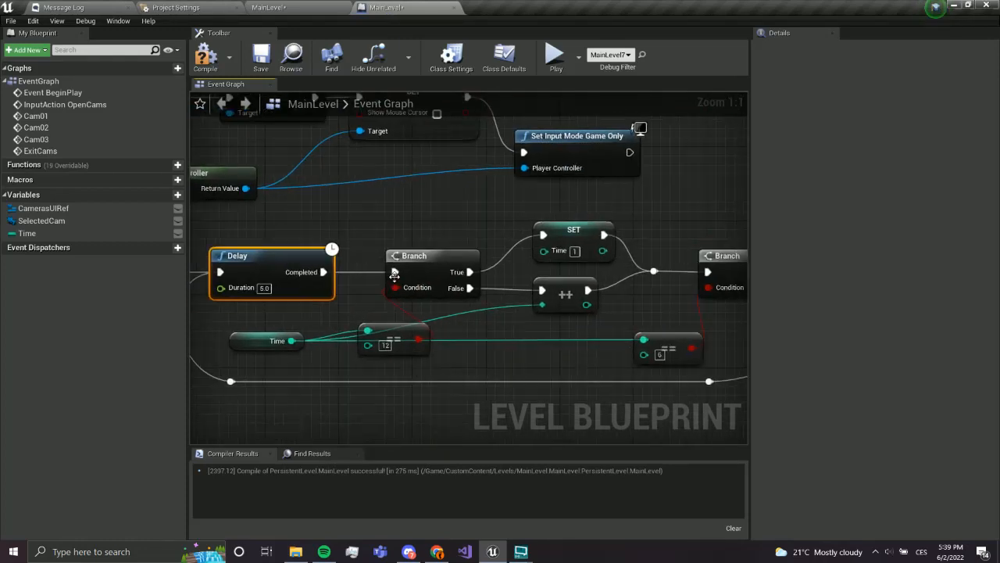
left_click(27, 233)
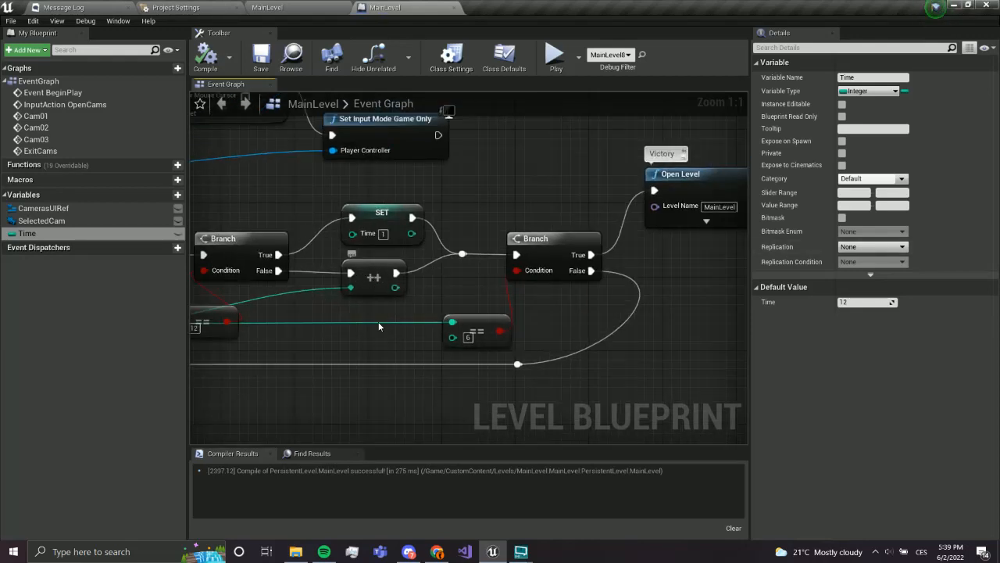
left_click_drag(379, 327, 504, 306)
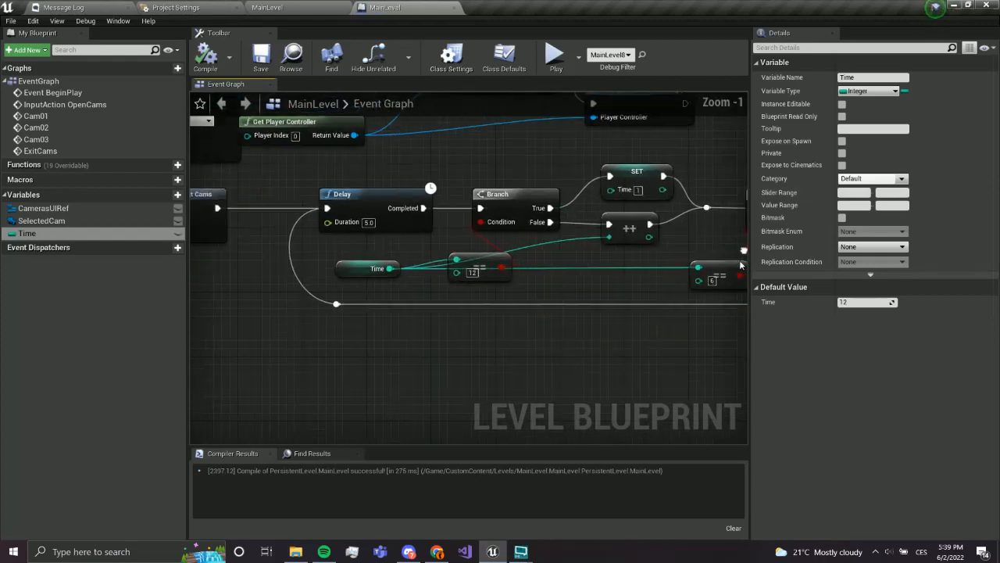
left_click(260, 57)
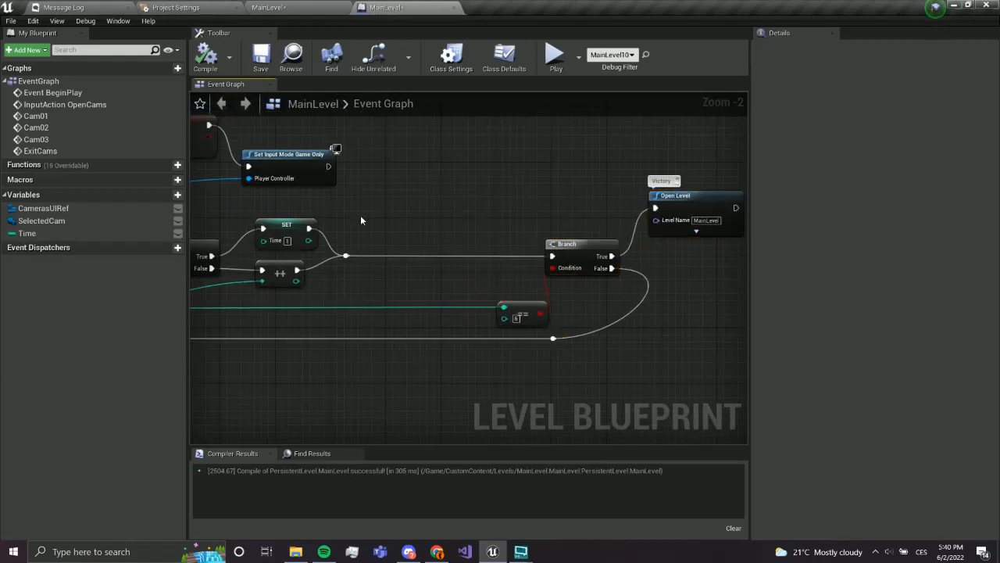
- Rename the table's Text Render actor to TimeText in the Details panel
left_click(28, 233)
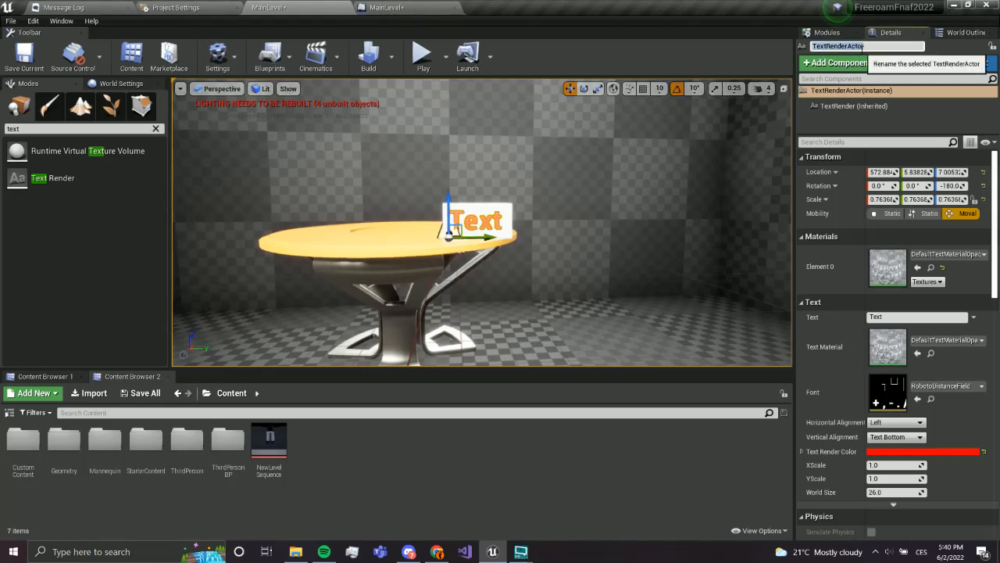
type("TimeText")
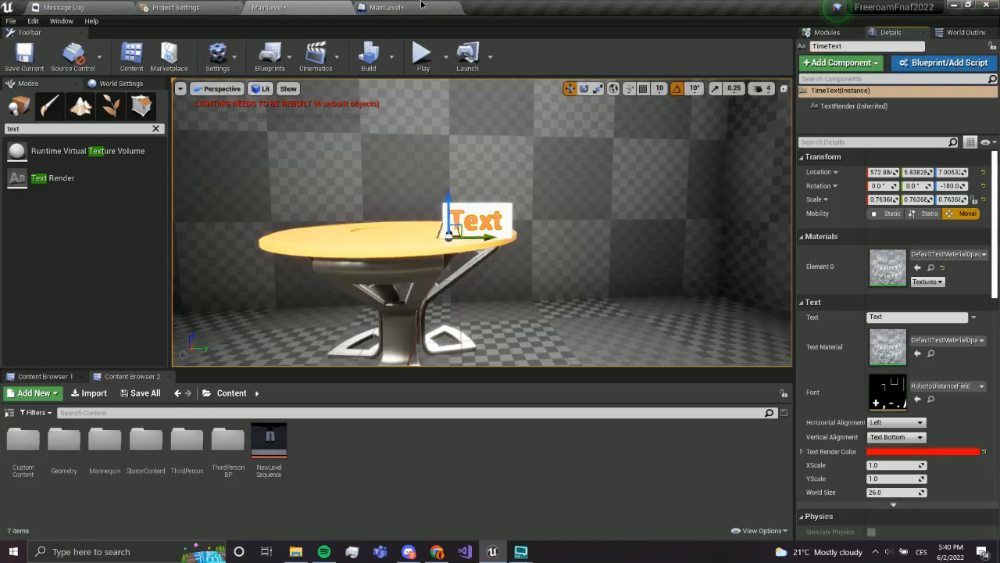
left_click(383, 7)
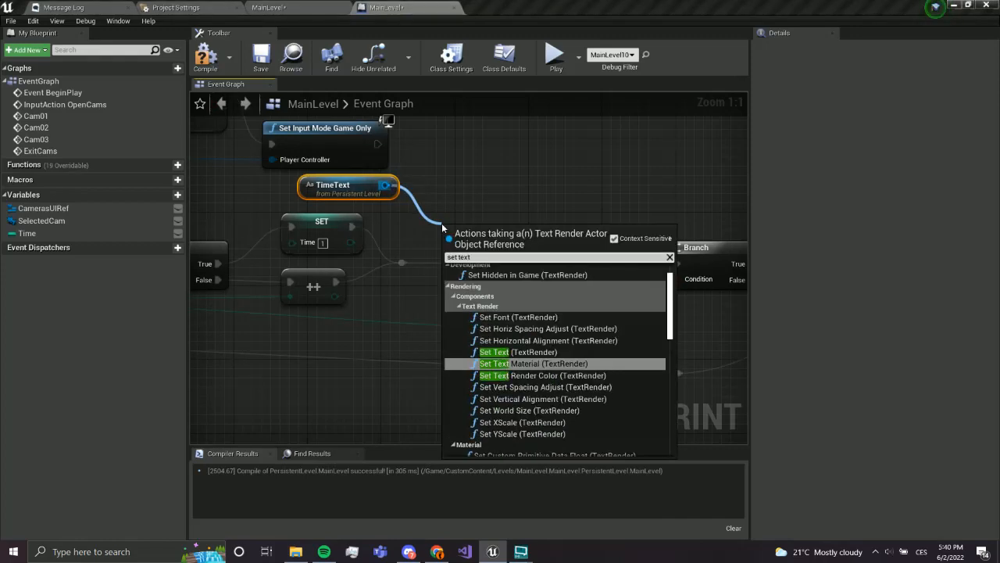
- Add a Set Text (TextRender) node for TimeText's text render component
left_click(494, 352)
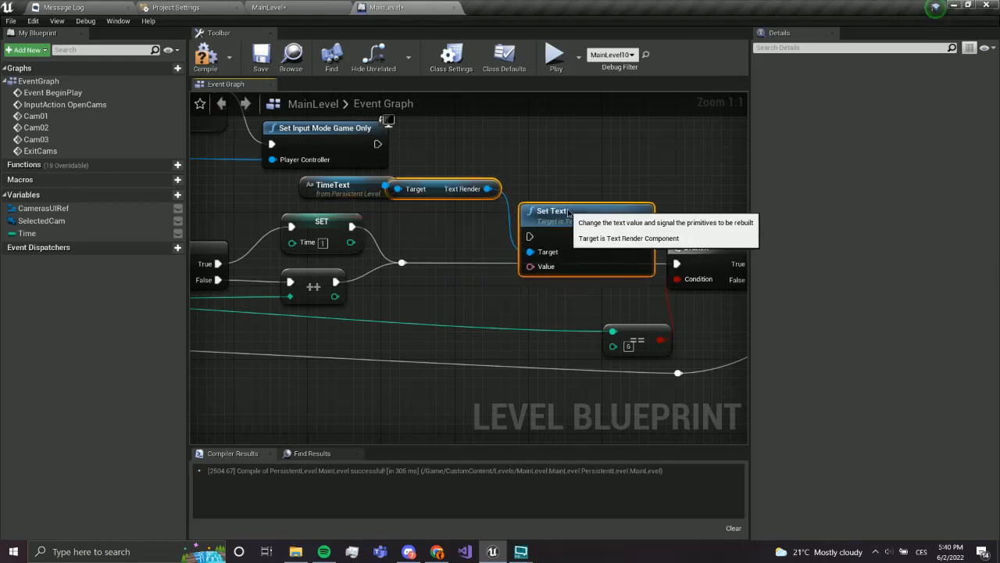
left_click(447, 157)
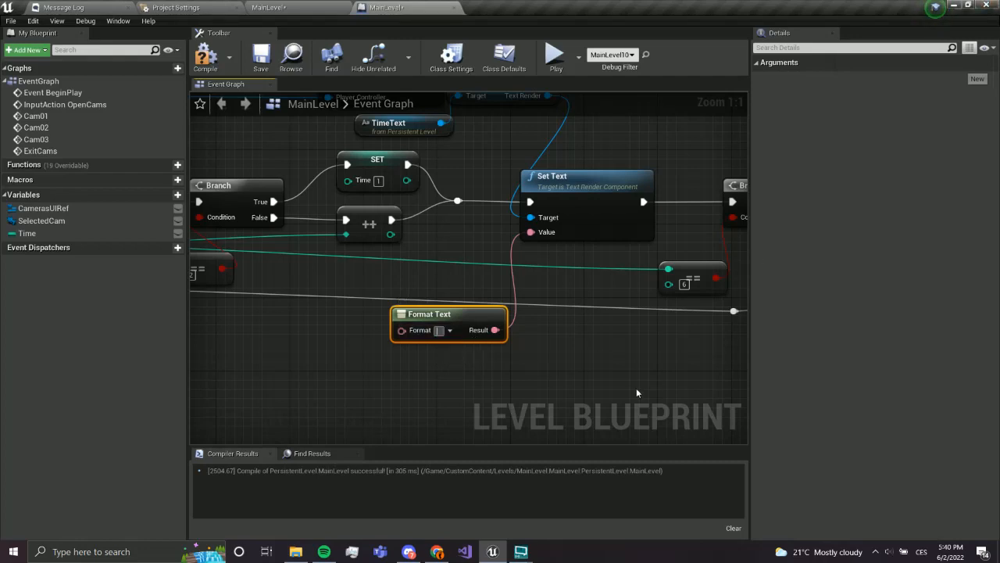
mouse_move(626, 399)
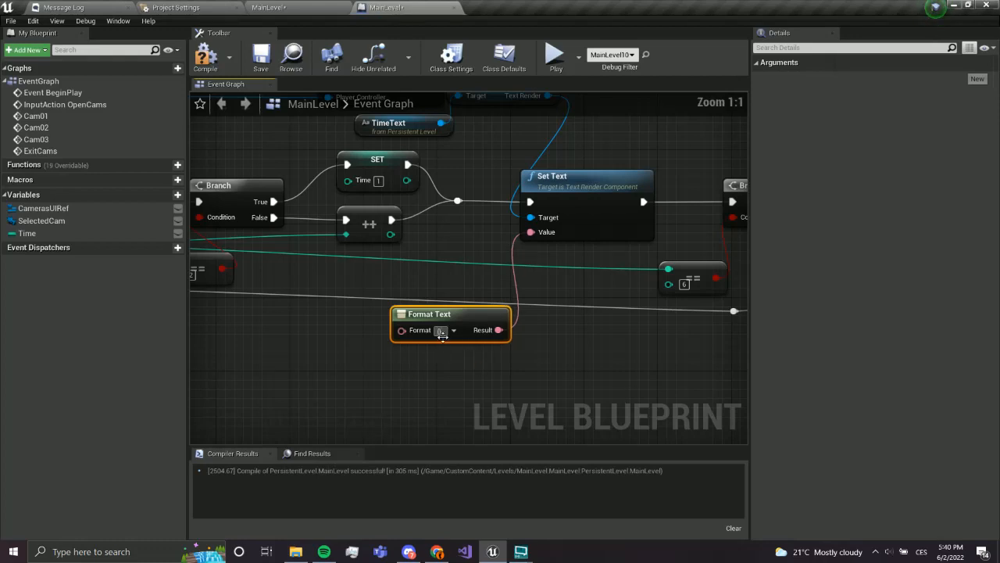
mouse_move(441, 329)
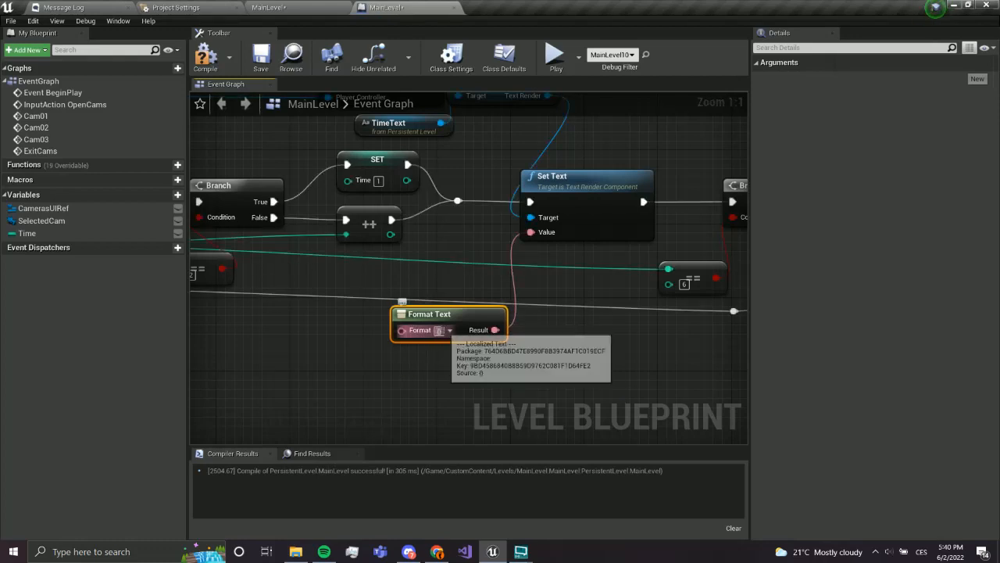
mouse_move(393, 367)
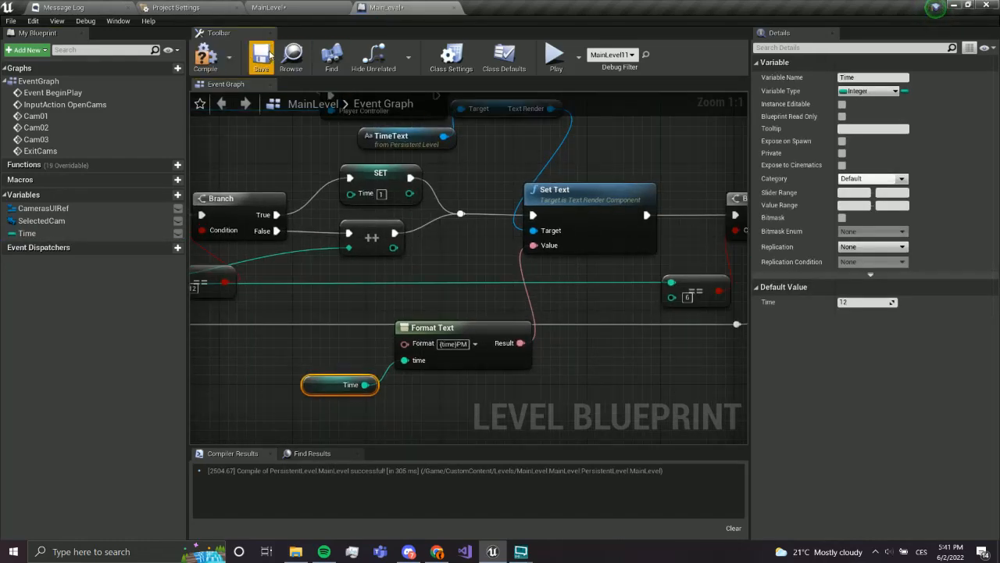
- Save and compile the blueprint with the {time}:00 PM Format Text feeding Set Text
left_click(261, 55)
type(":00 ")
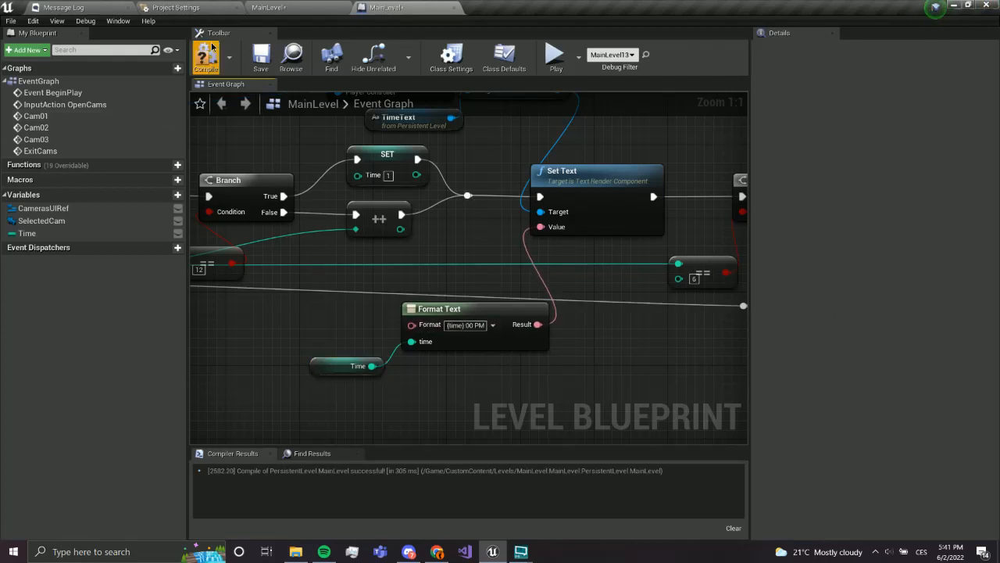
left_click(206, 54)
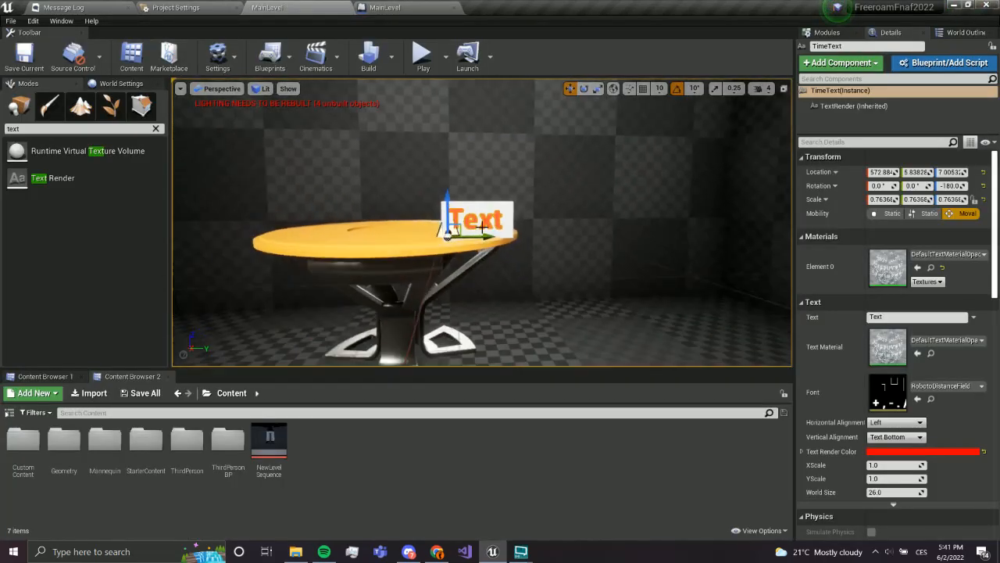
- Change TimeText's Text property from 'Text' to '12:00 PM' in the Details panel
left_click(916, 317)
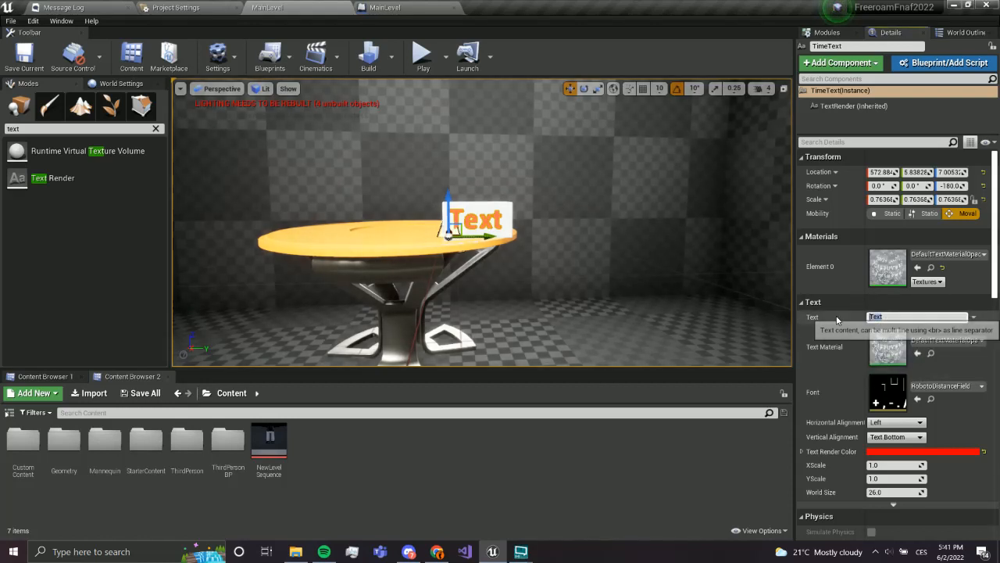
type("1")
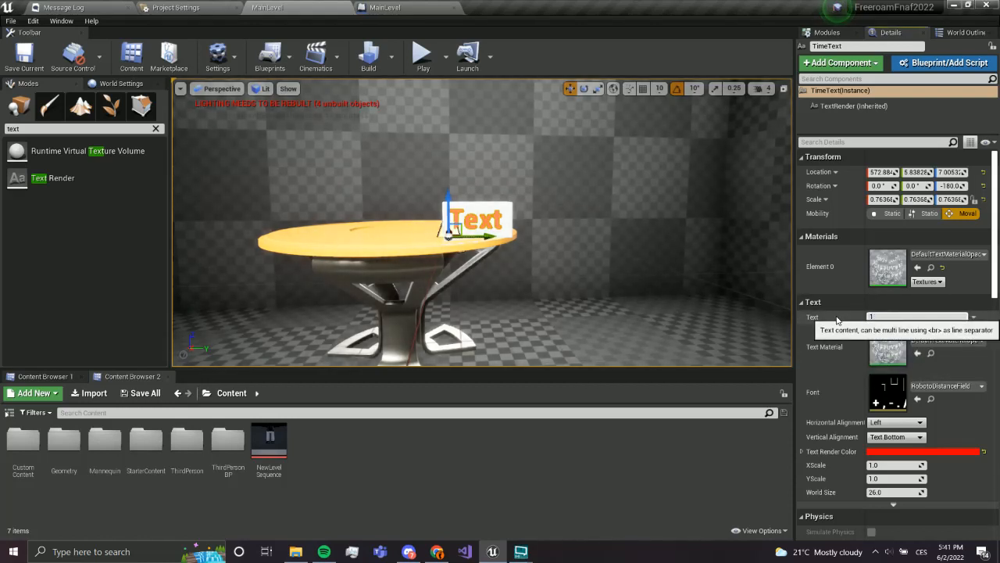
type("12:00 AM")
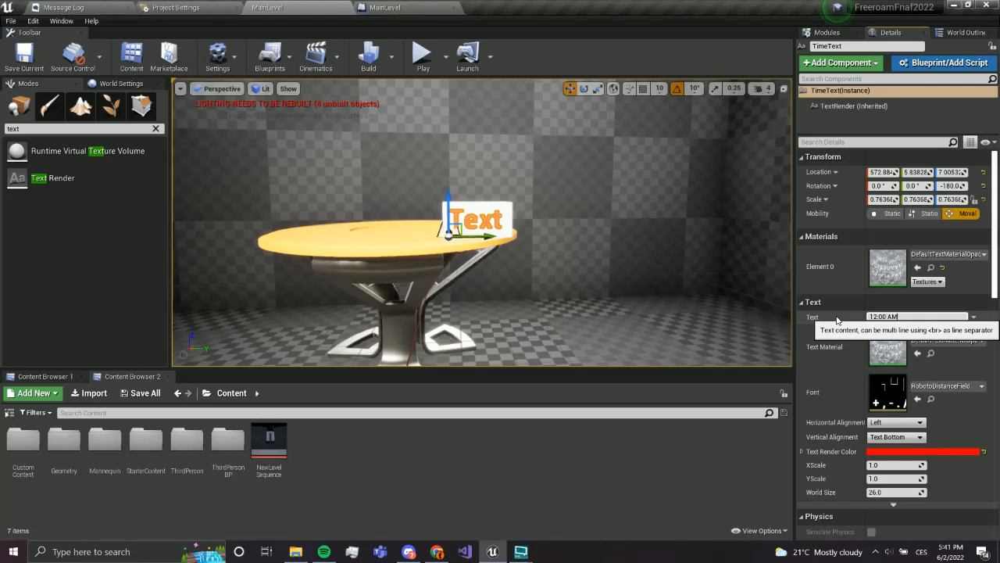
type("12:00 PM")
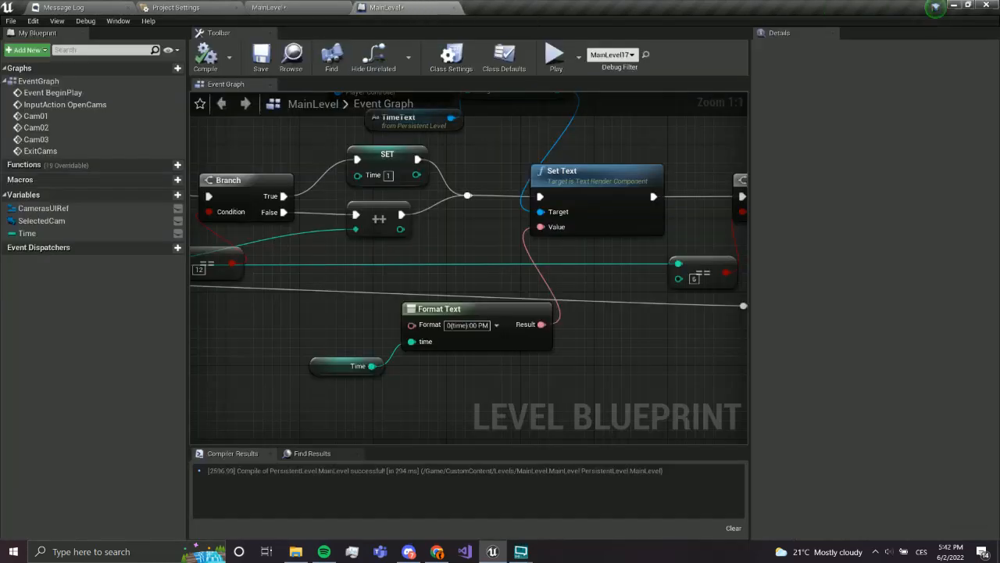
mouse_move(466, 324)
type("A")
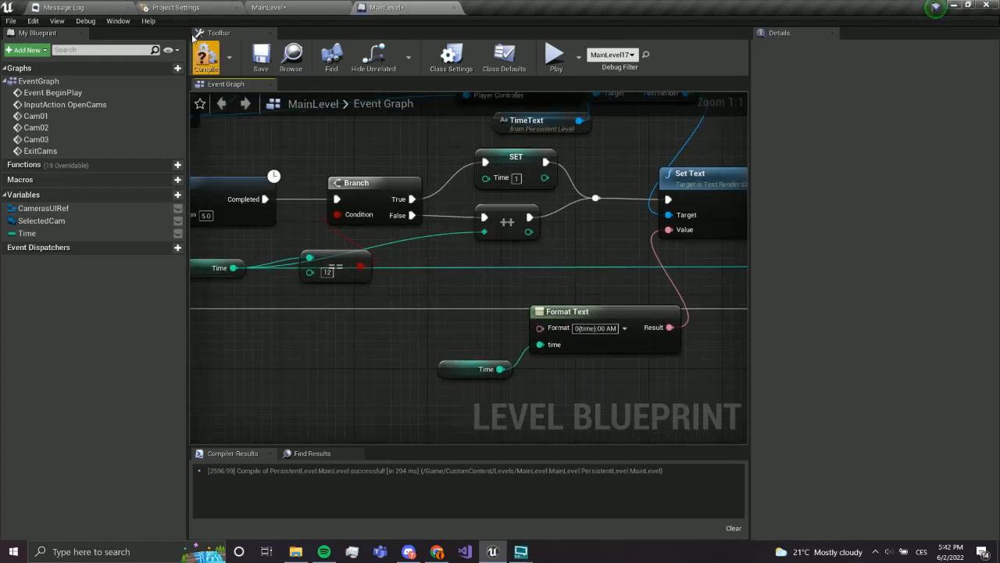
- Scroll the view toward the Format Text node holding the 0{time}:00 AM pattern
scroll("down", 3)
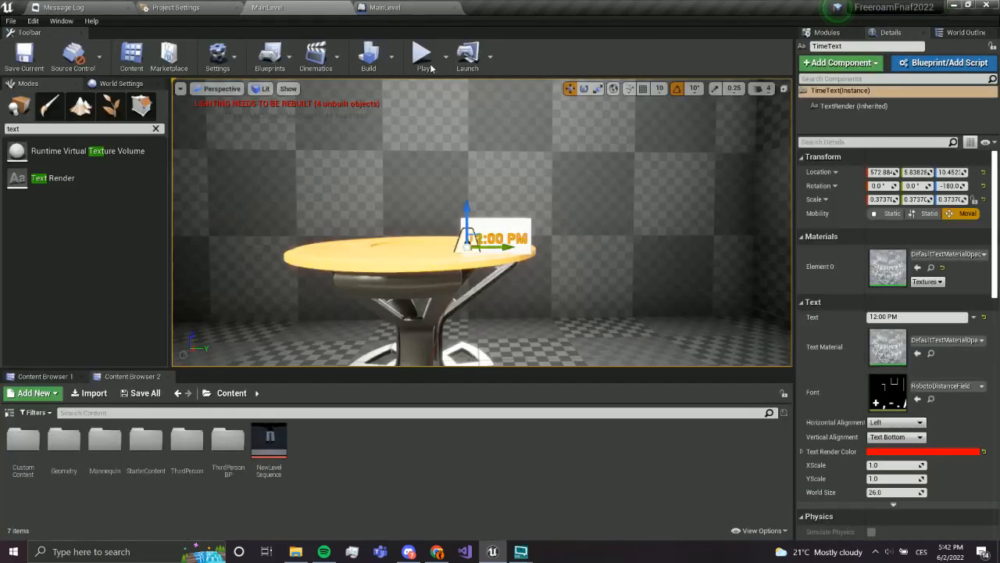
- Play-test the level to check the 12:00 PM clock sign on the table
left_click(422, 52)
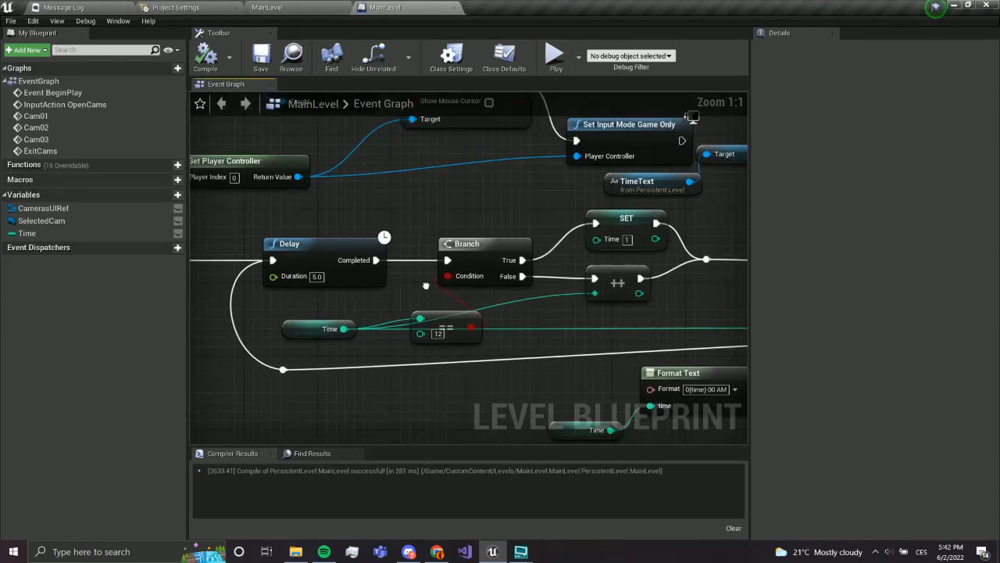
- Feed a Time getter into the increment after Delay and set Time's default to 0
scroll("down", 3)
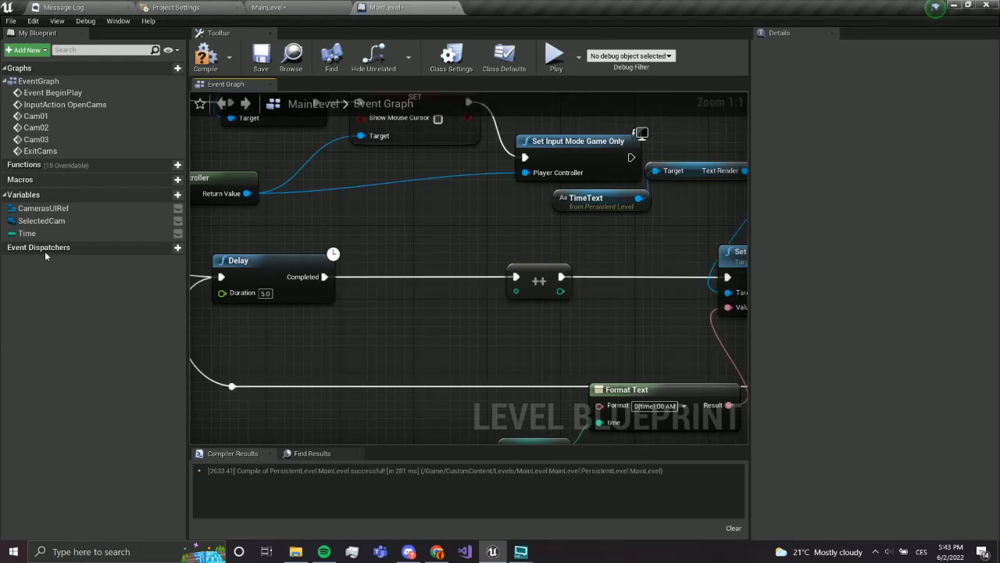
left_click(444, 308)
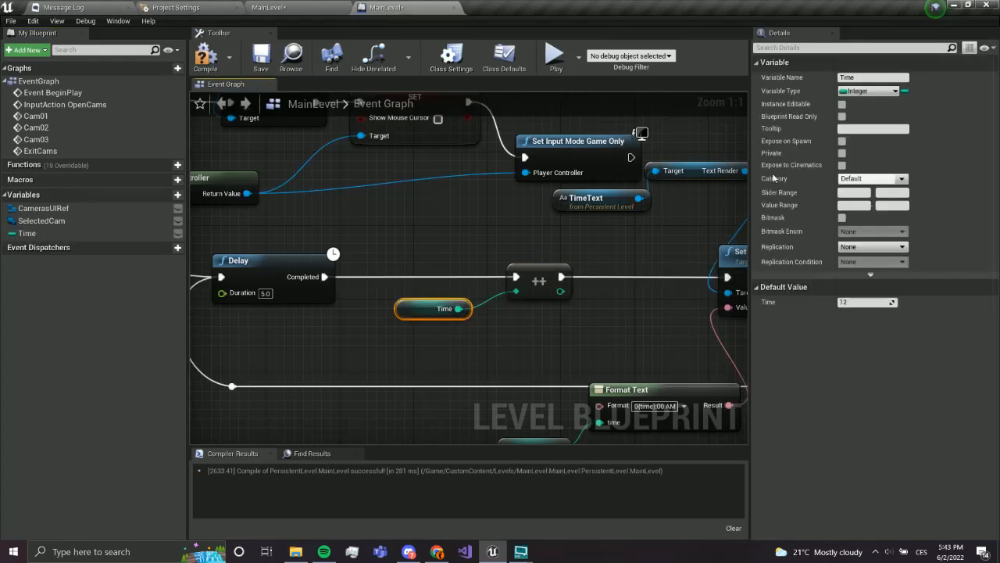
scroll("down", 3)
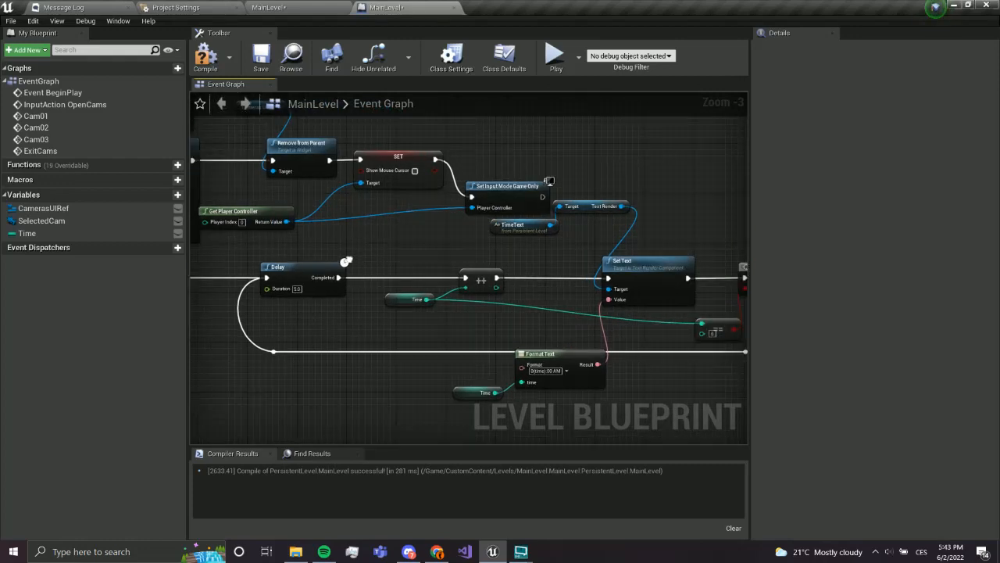
left_click(27, 232)
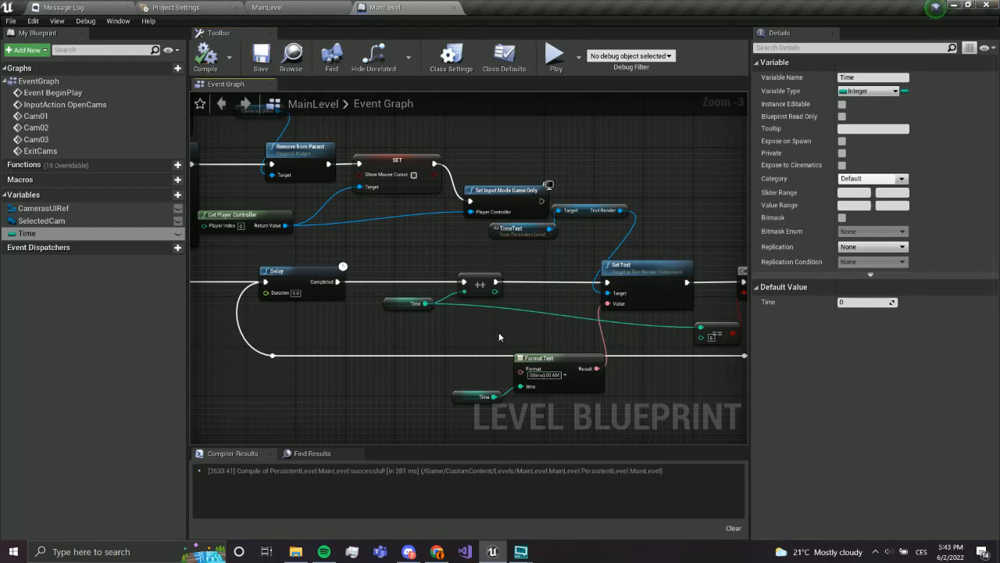
mouse_move(946, 78)
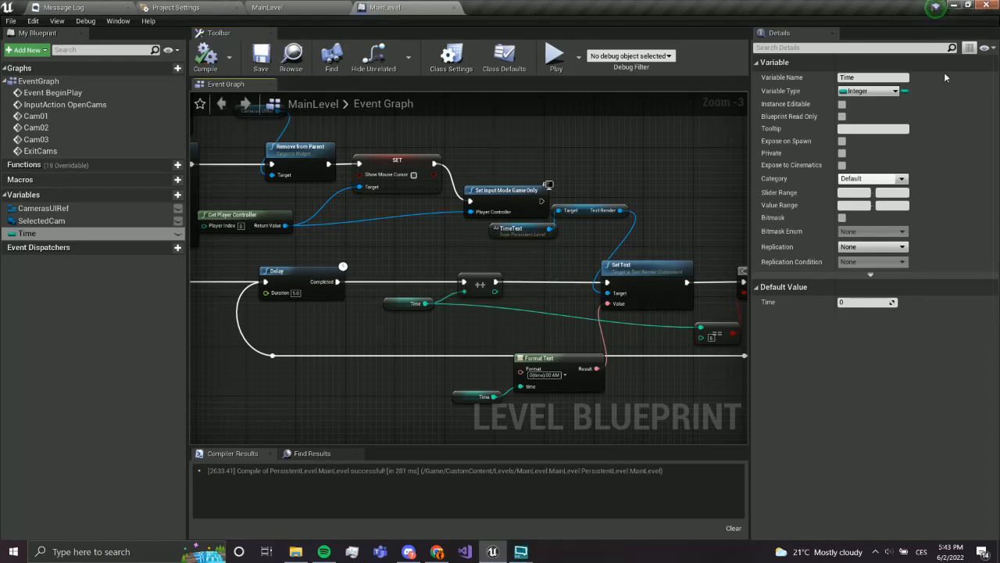
- Save the level and its simplified clock loop blueprint
scroll("down", 3)
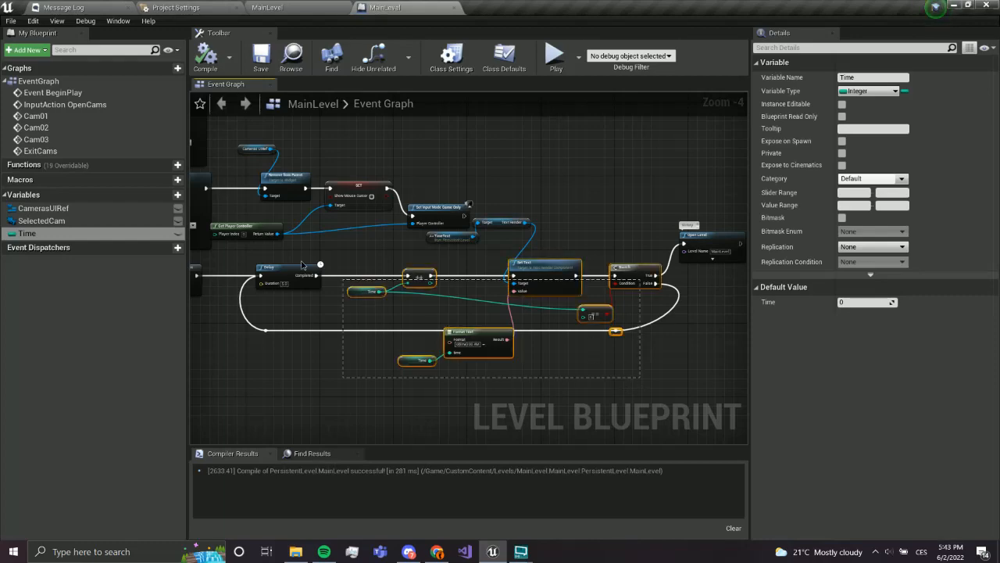
left_click(261, 55)
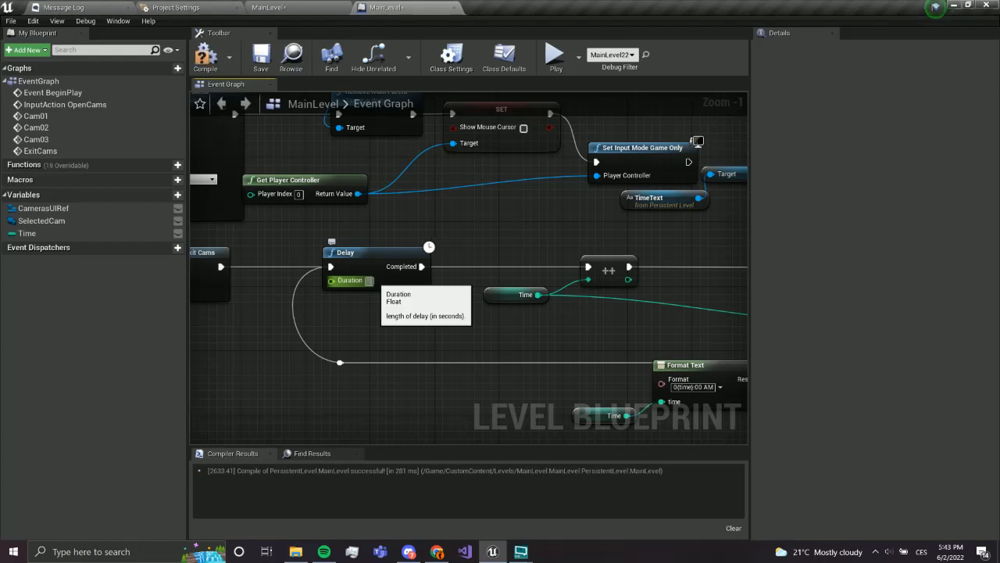
left_click(260, 57)
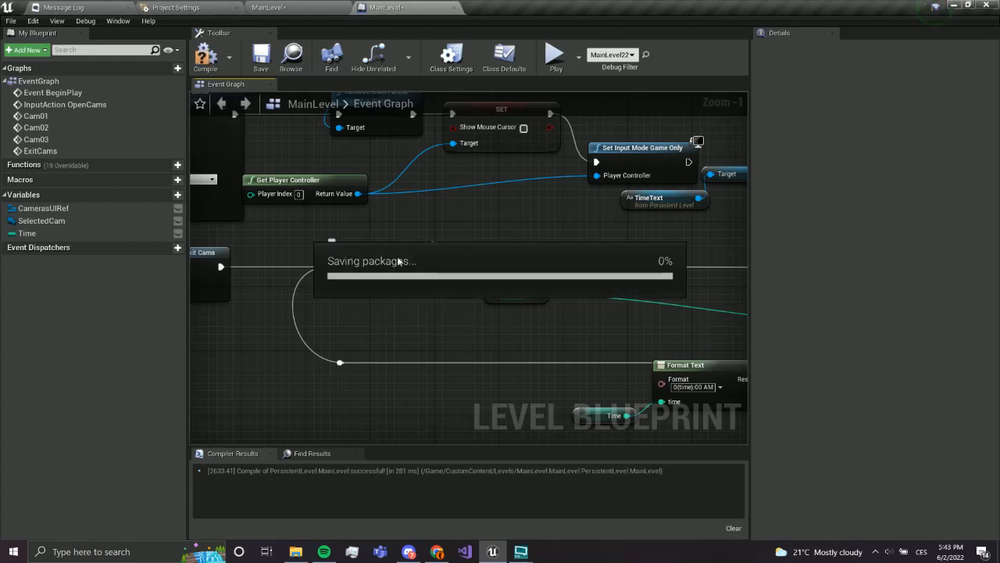